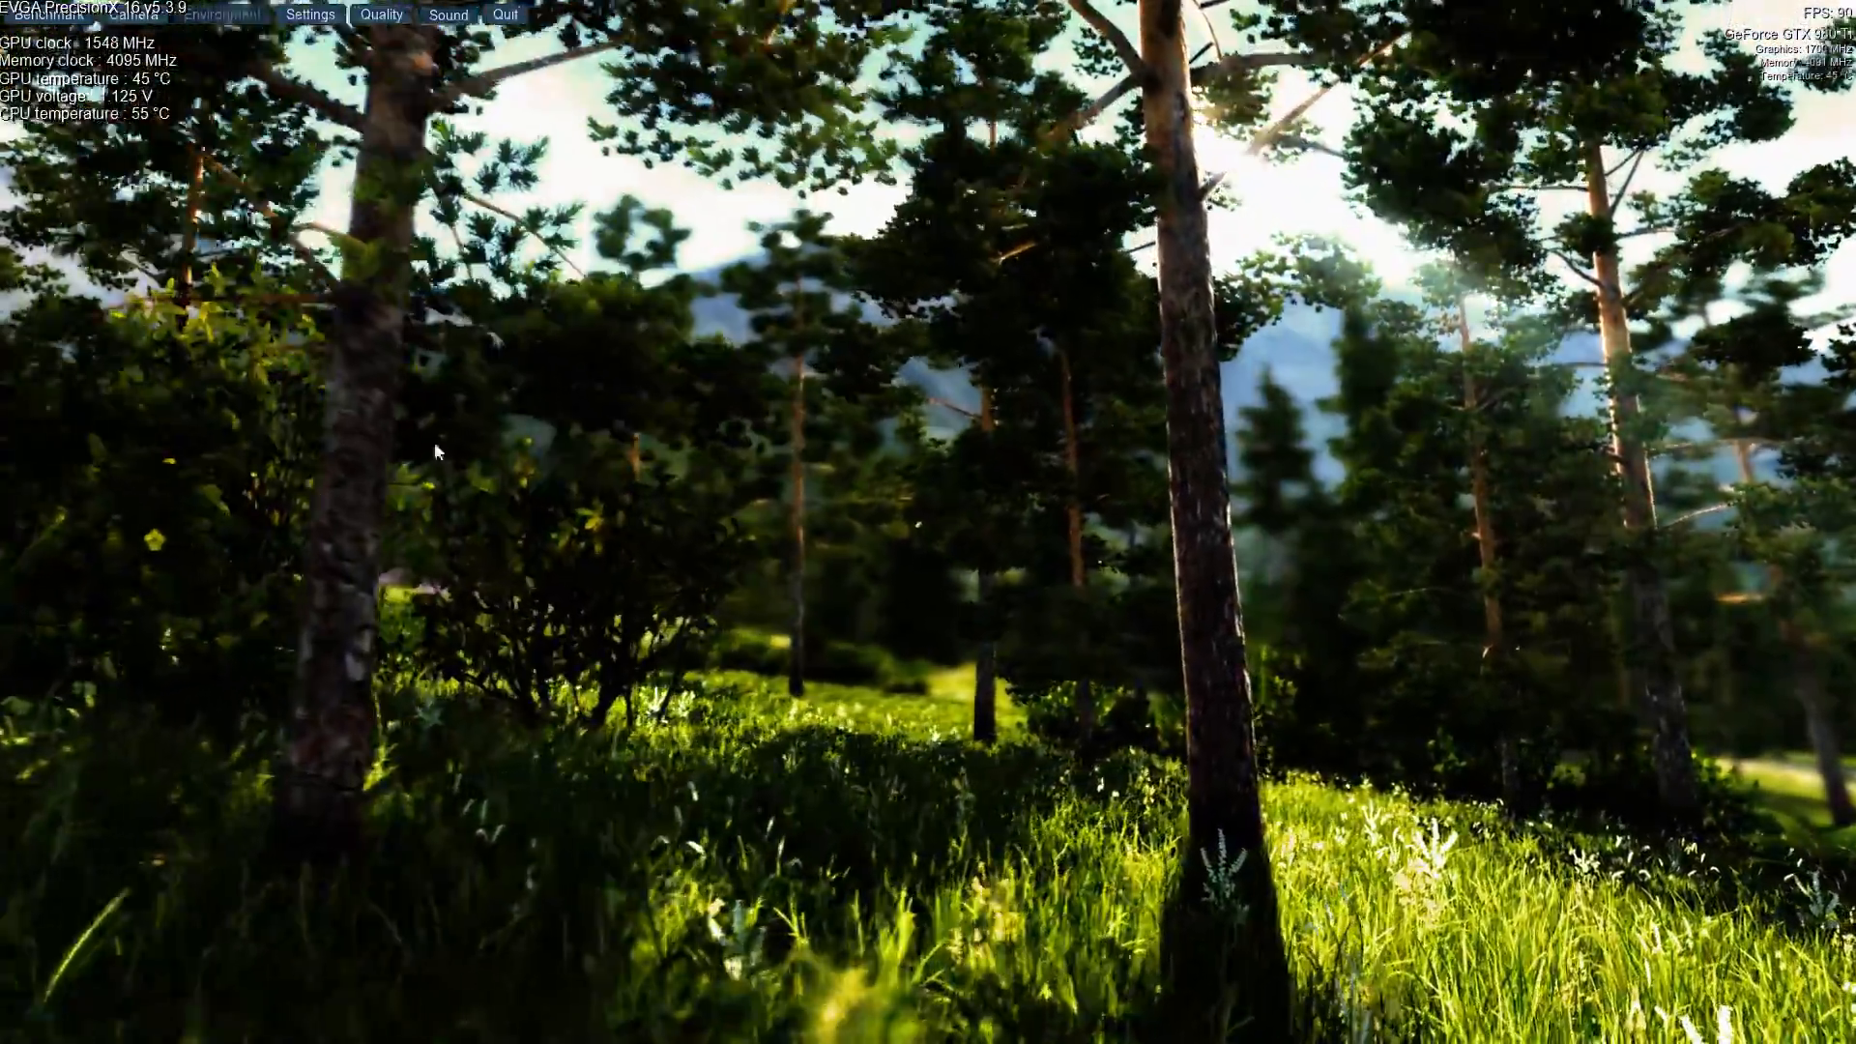
- Start the Valley Benchmark run from the Benchmark toolbar item and let the forest scenes play
left_click(46, 13)
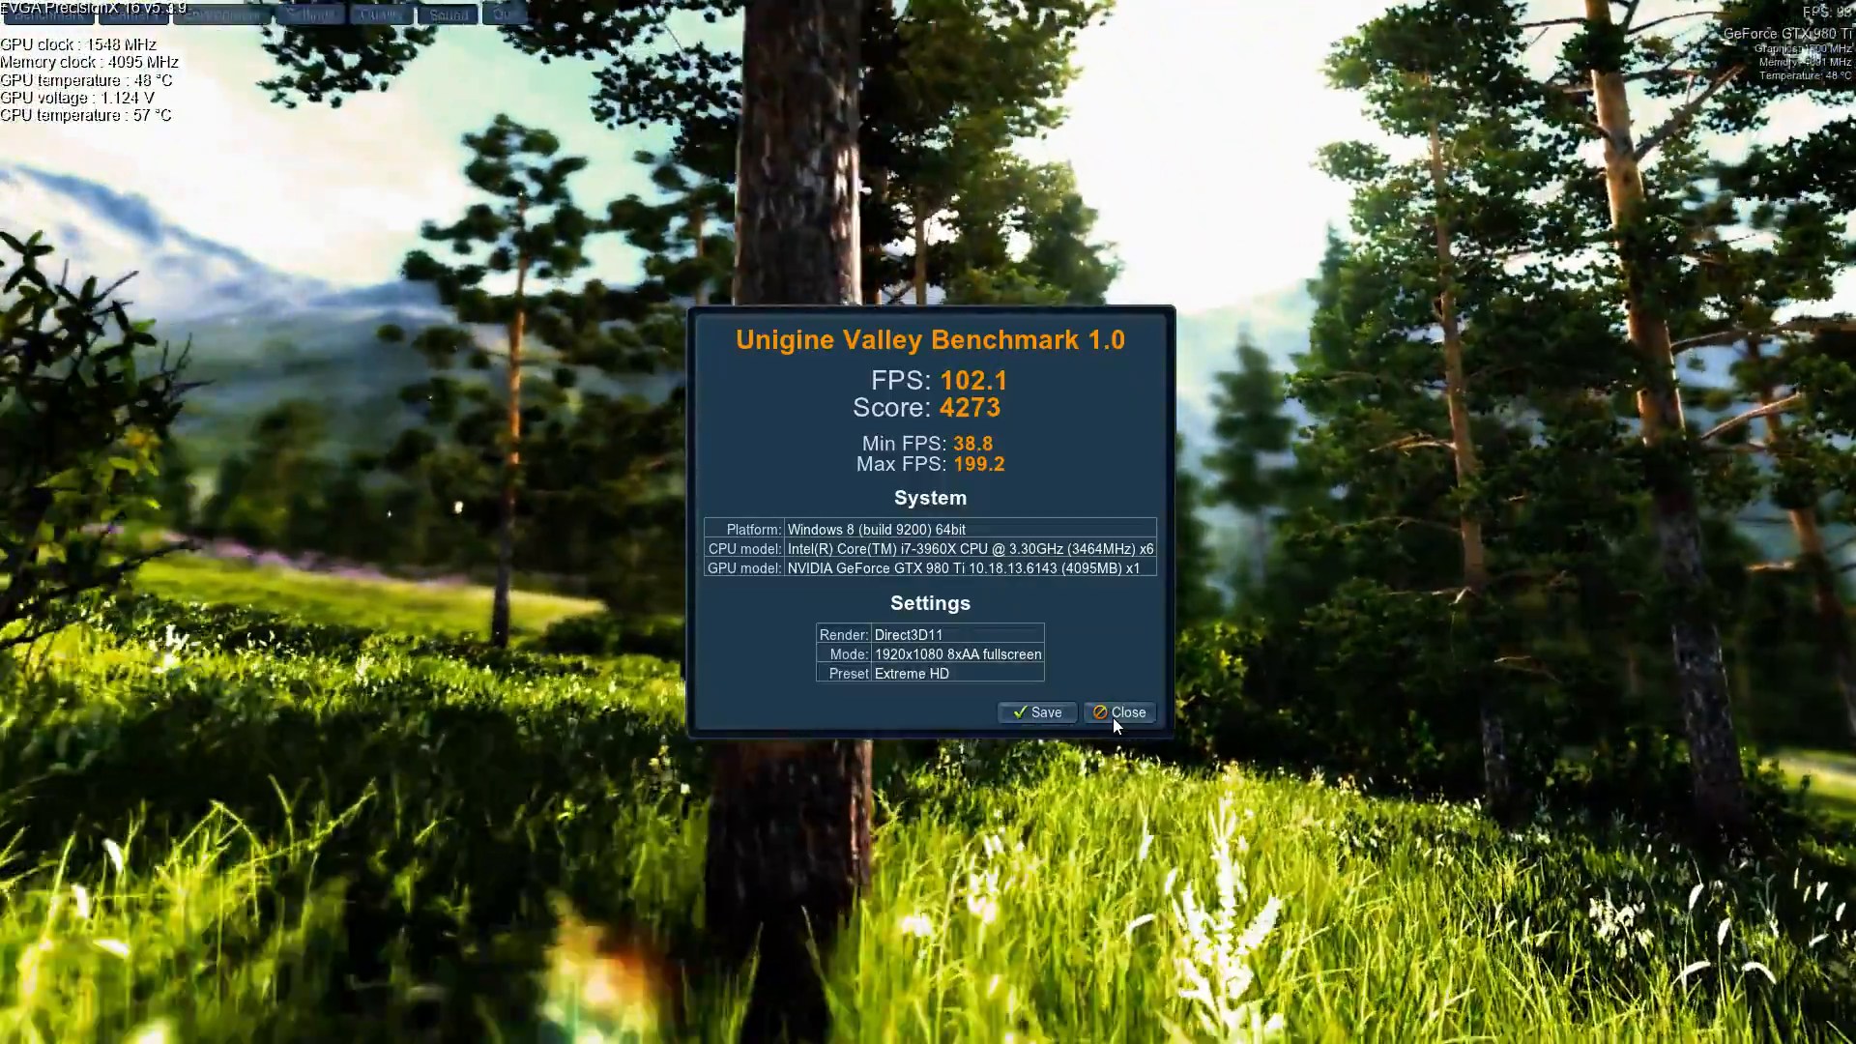
- Dismiss the results dialog showing 102.1 FPS and score 4273 on the Extreme HD preset
left_click(1120, 711)
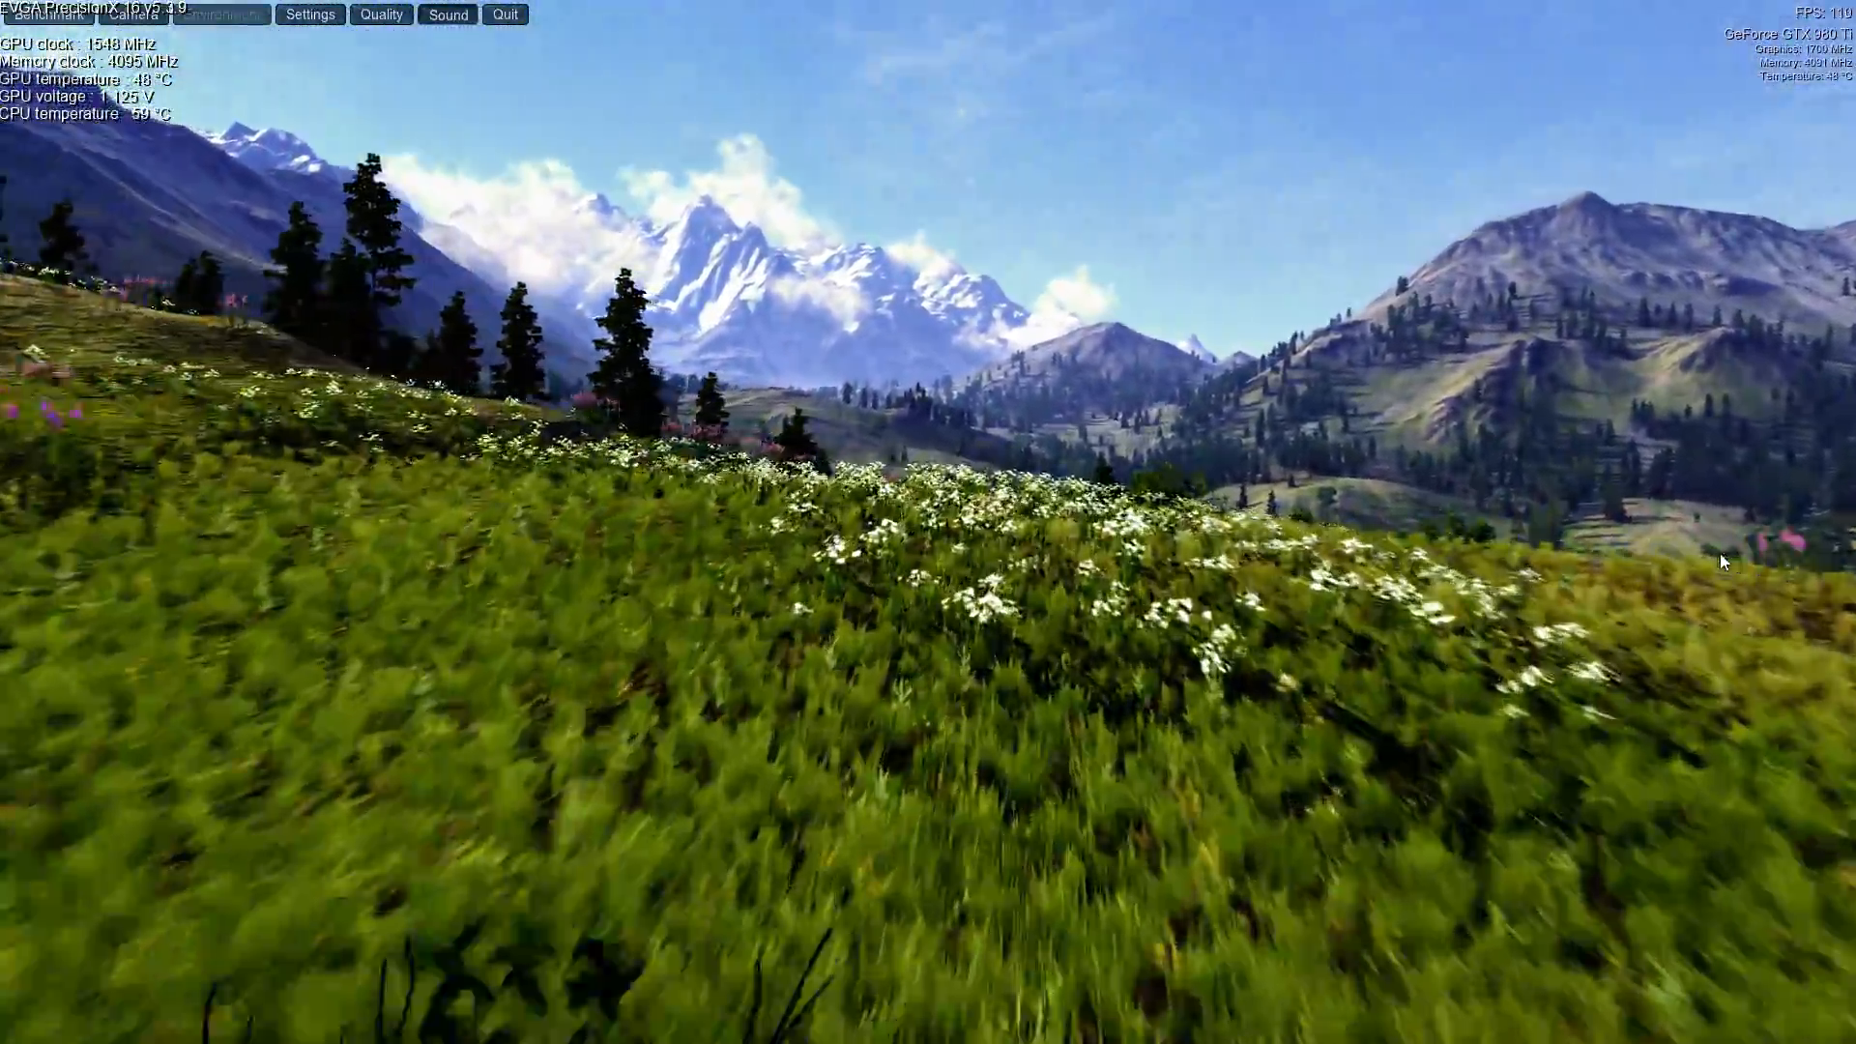
- Choose a menu-bar item that sends the meadow flyover into a black transition screen
left_click(221, 13)
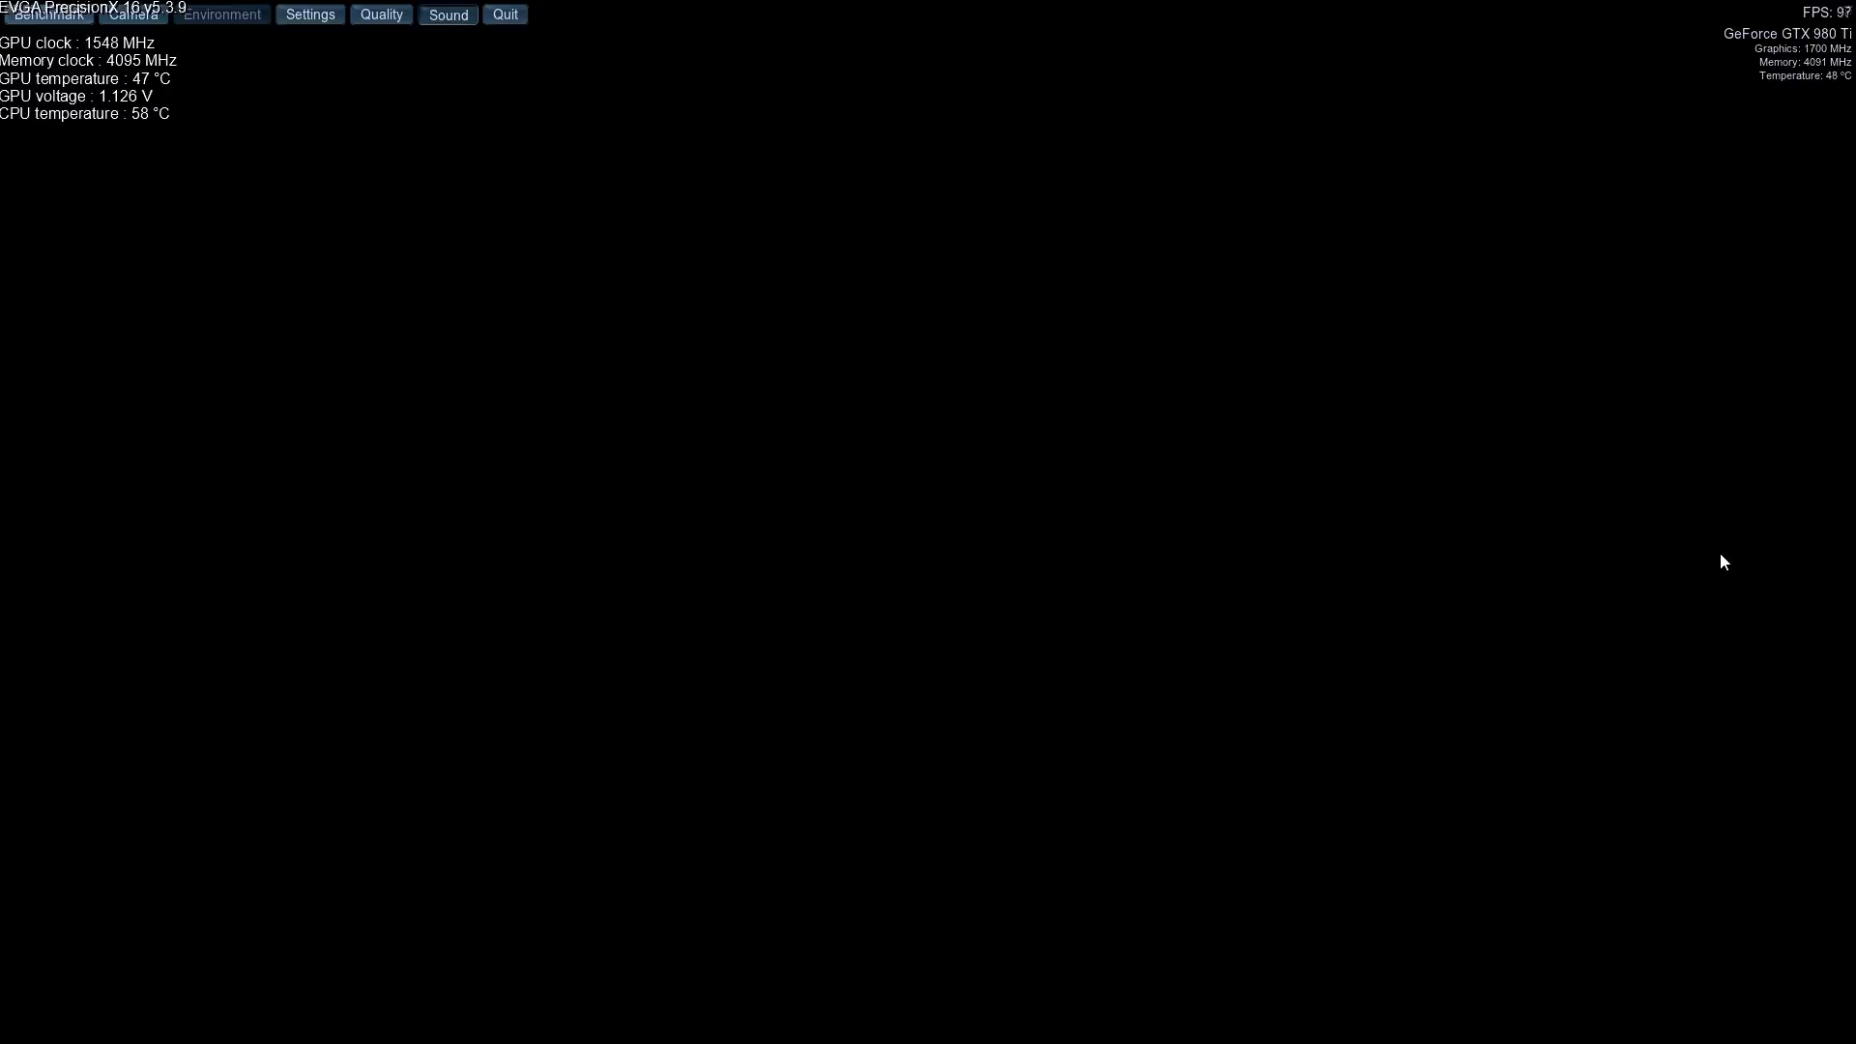
- Use the menu-bar items to resume the flyover on the rainy rocky hillside scene
left_click(220, 13)
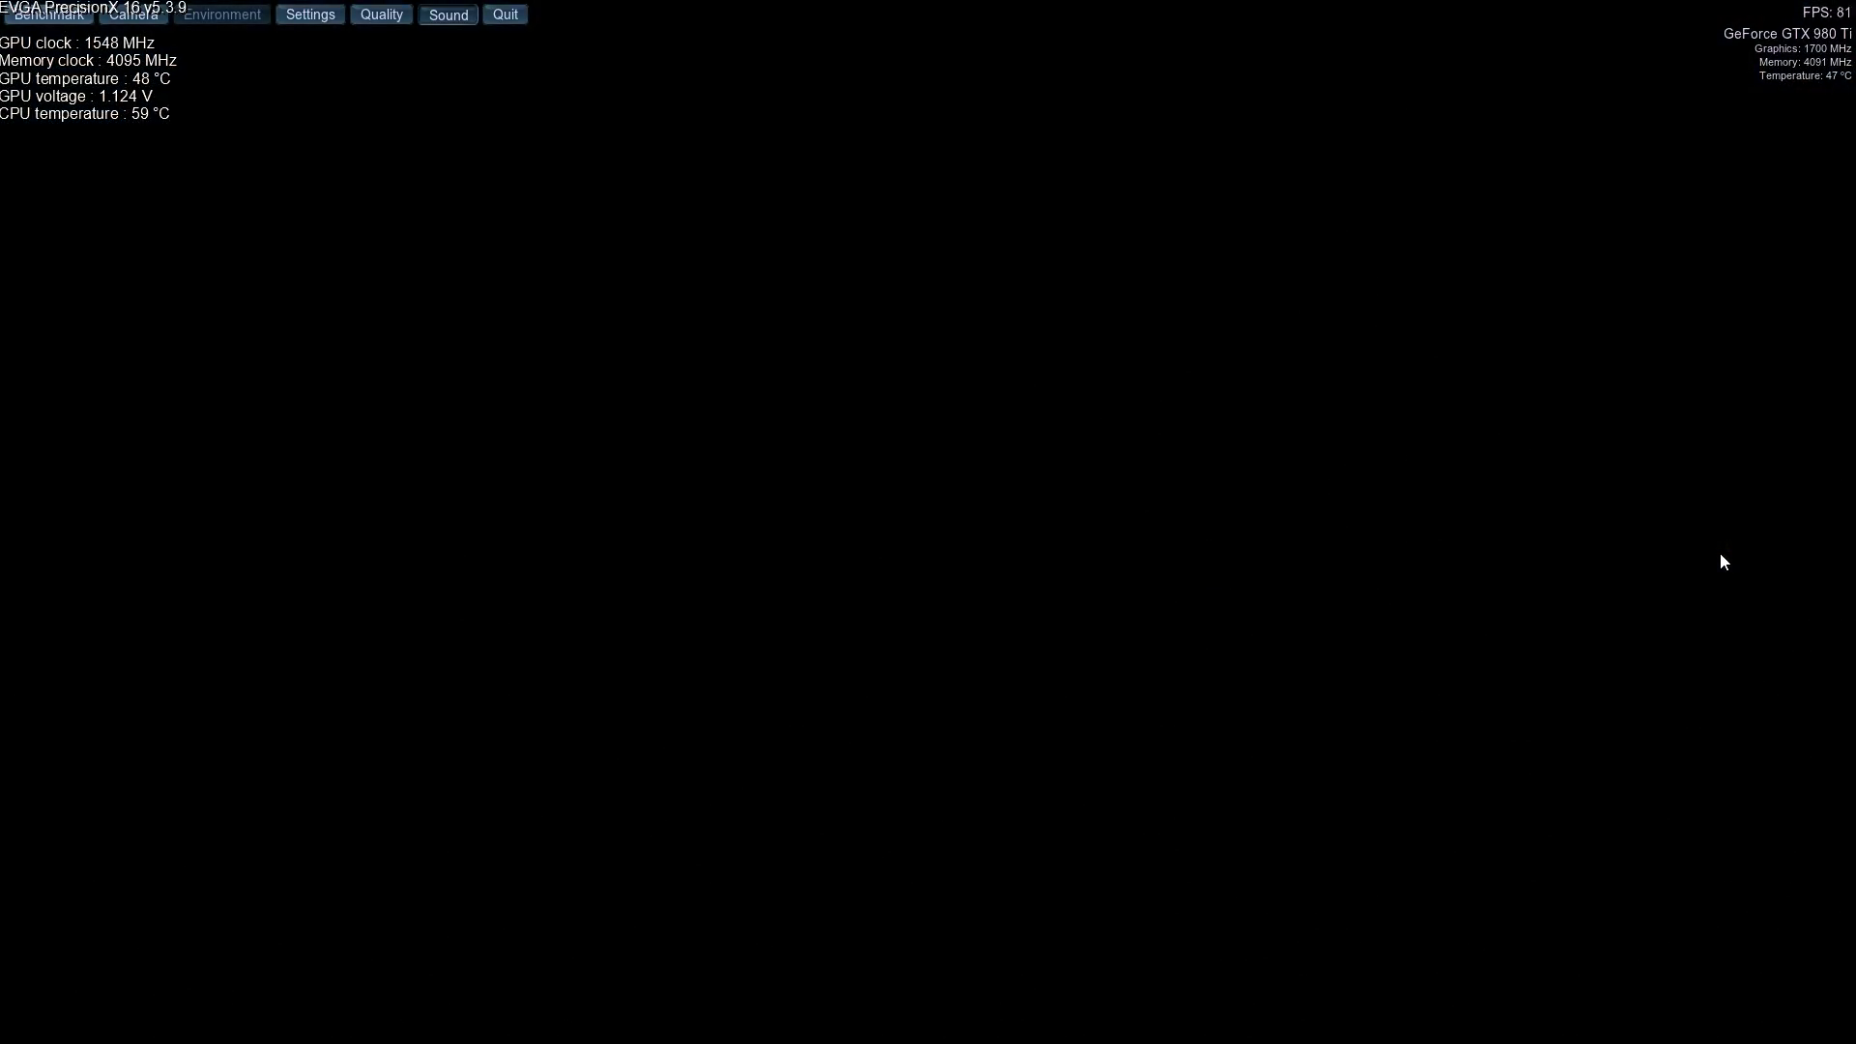
left_click(49, 13)
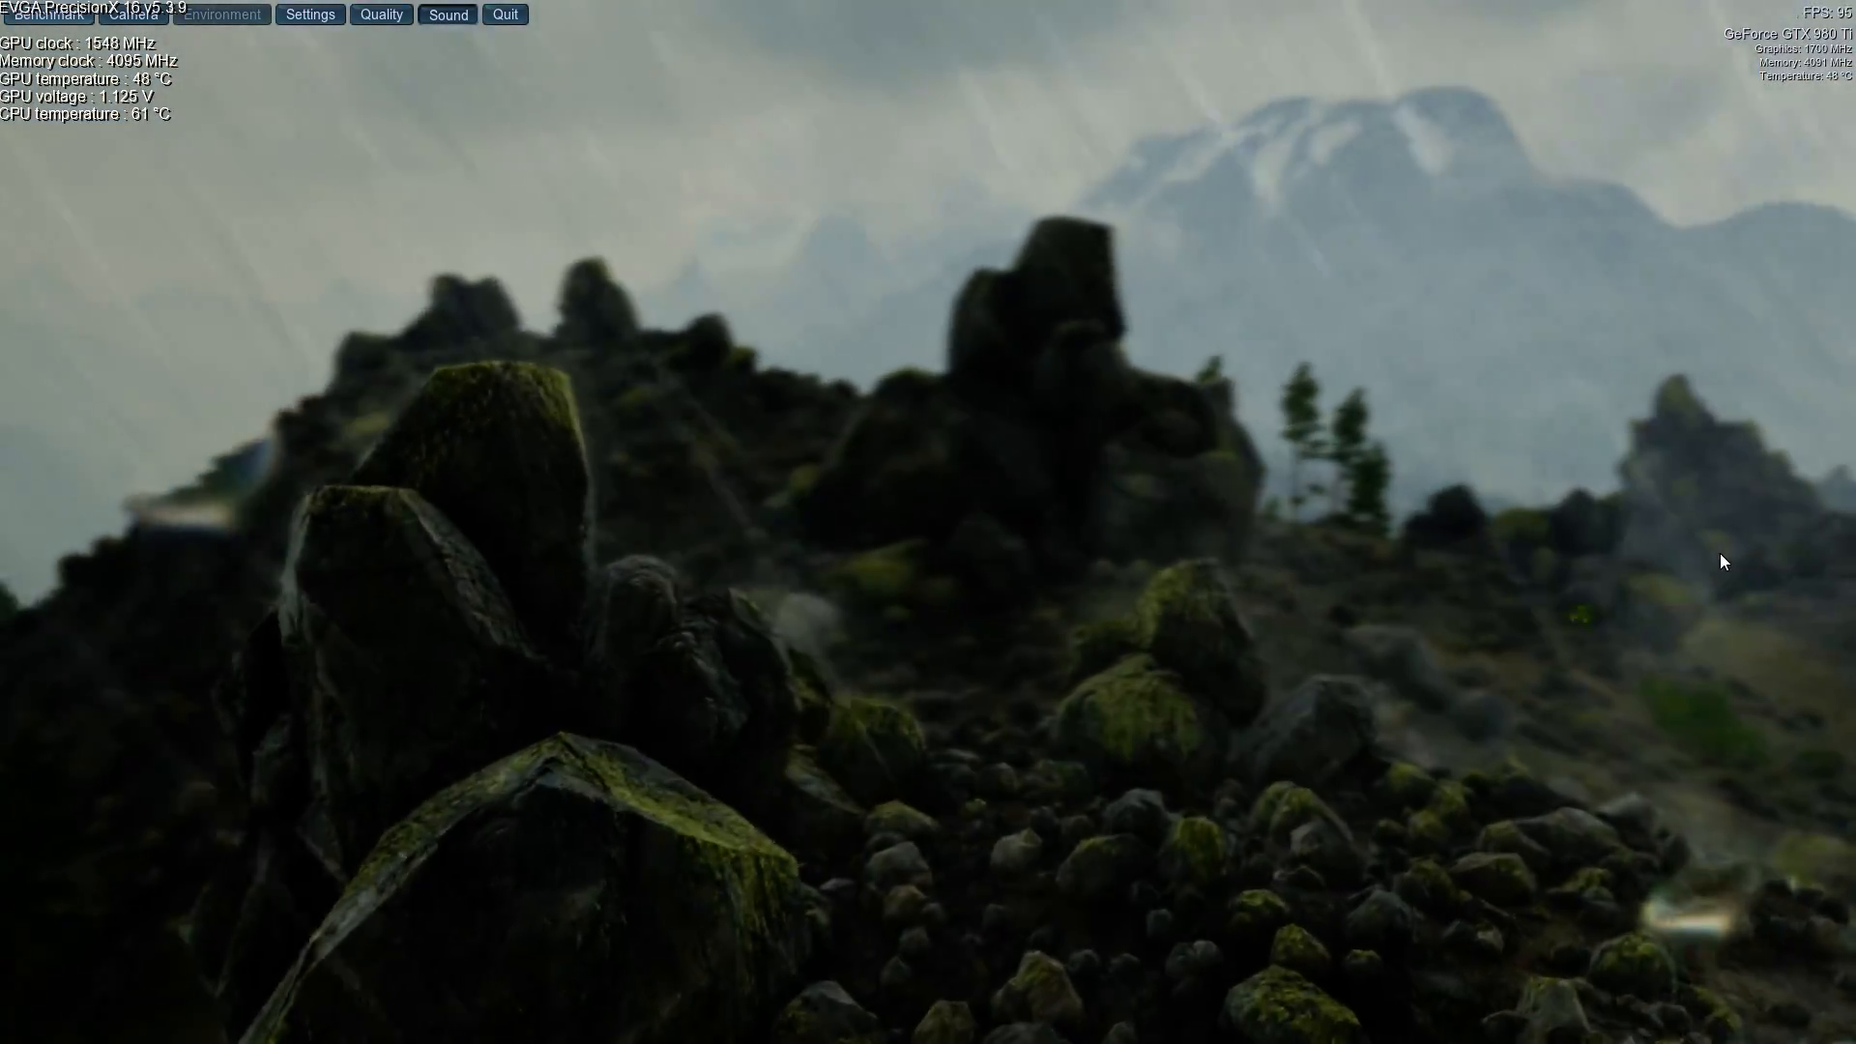